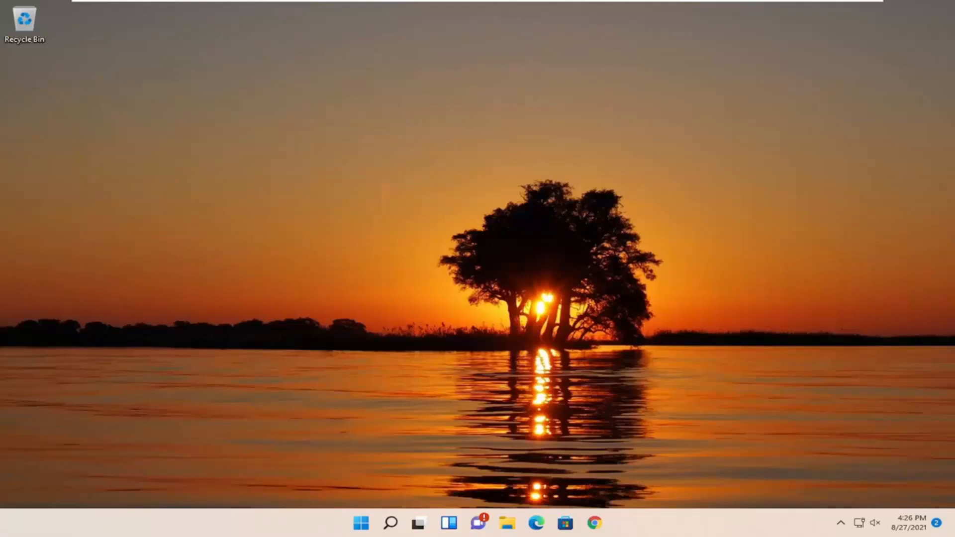
pyautogui.moveTo(569, 367)
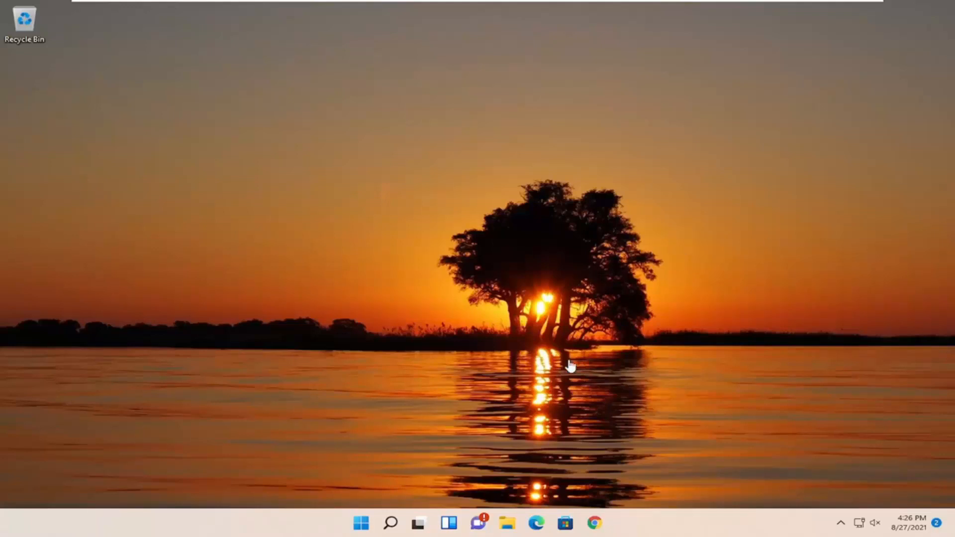
# Step: Search 'settings' from the taskbar and launch the Settings app to its System page
pyautogui.click(390, 523)
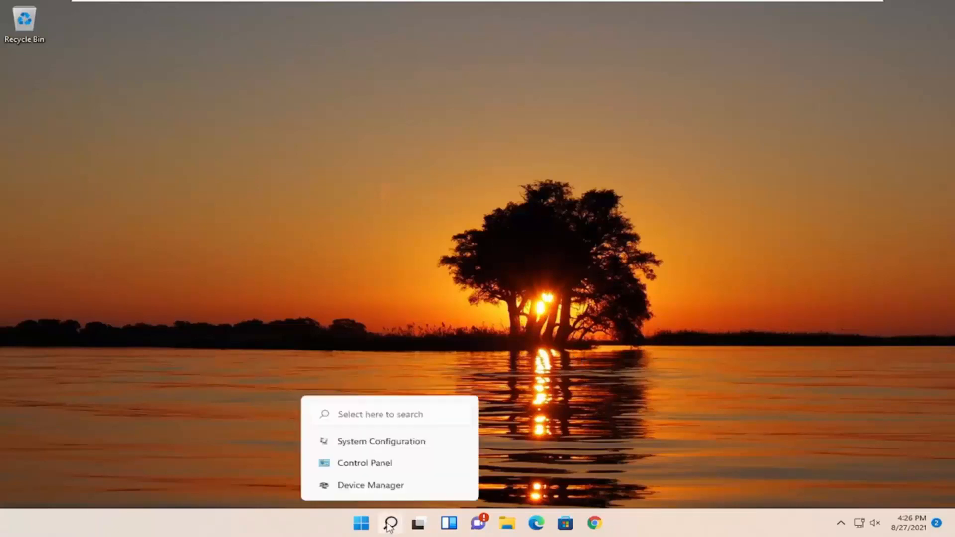
pyautogui.click(389, 523)
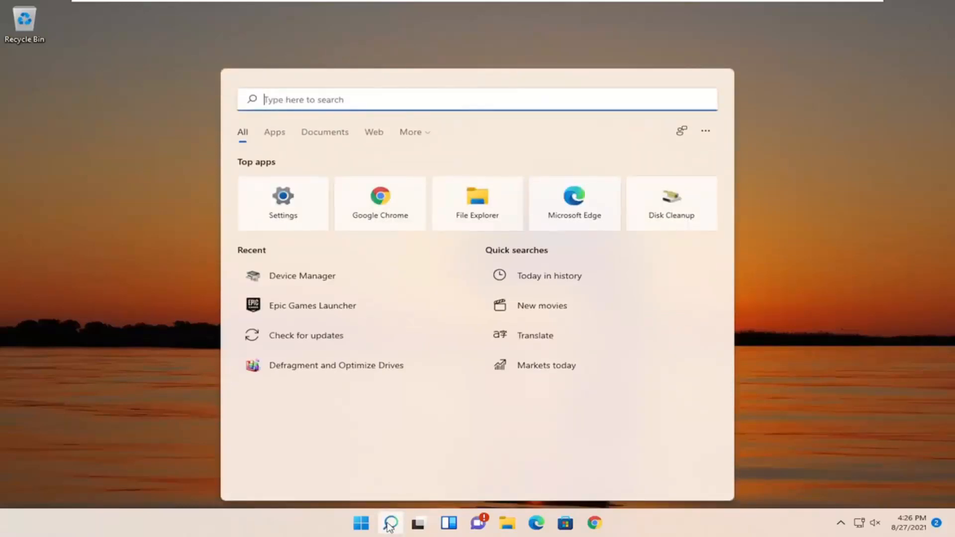
pyautogui.write('settings')
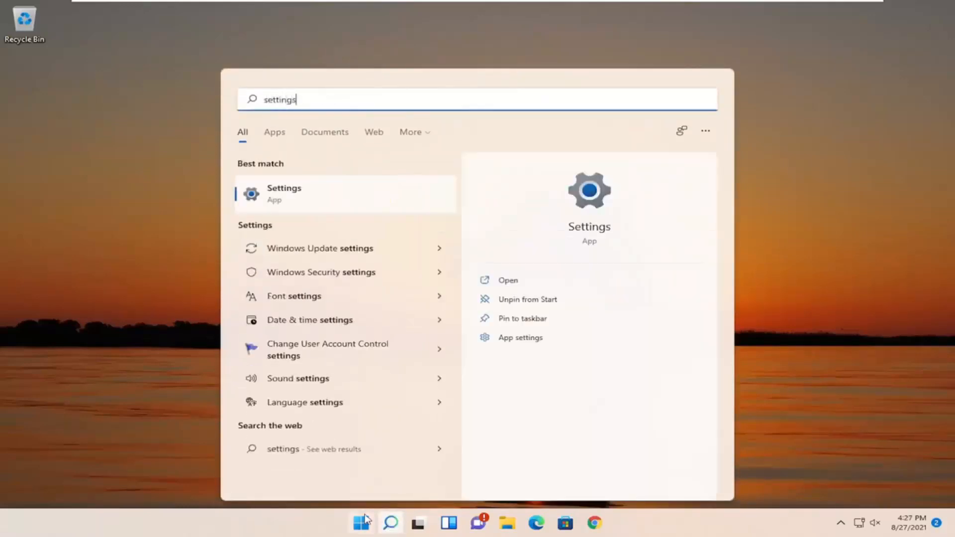
pyautogui.click(283, 193)
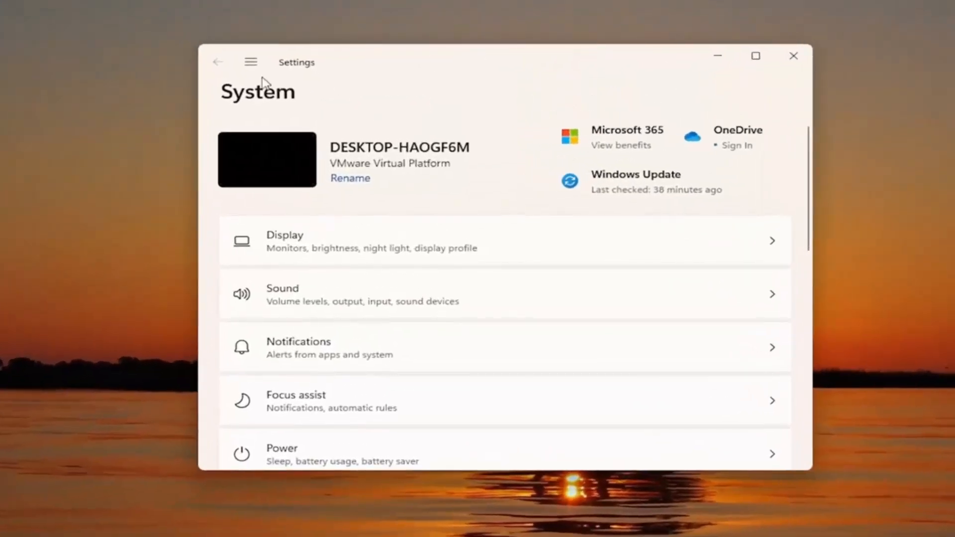
pyautogui.moveTo(597, 206)
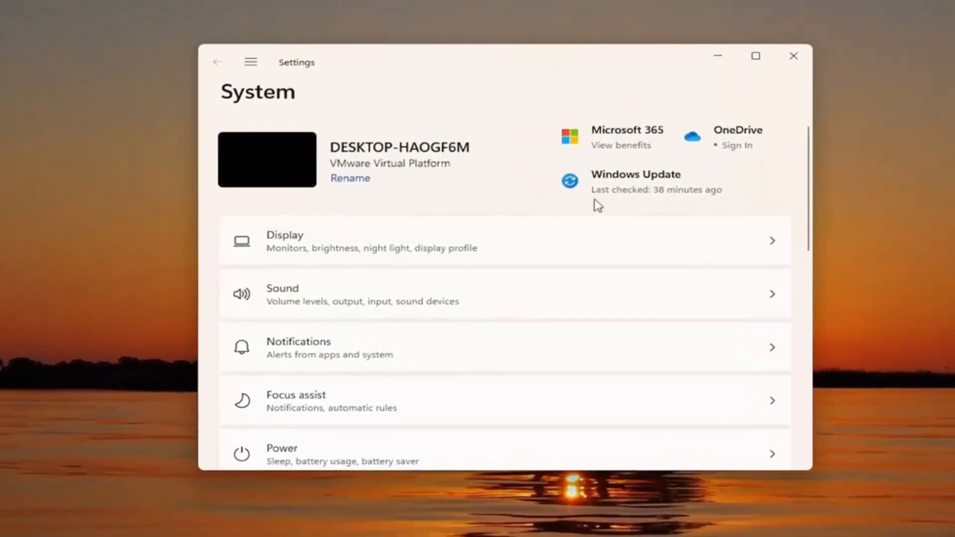
# Step: Reach System's Troubleshoot page and show the Other troubleshooters list
pyautogui.scroll(-3)
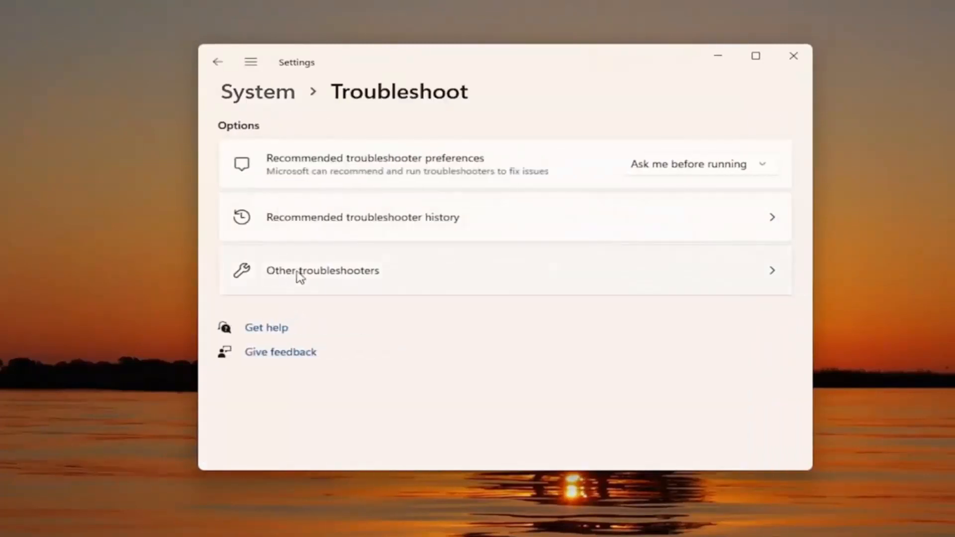
pyautogui.click(323, 271)
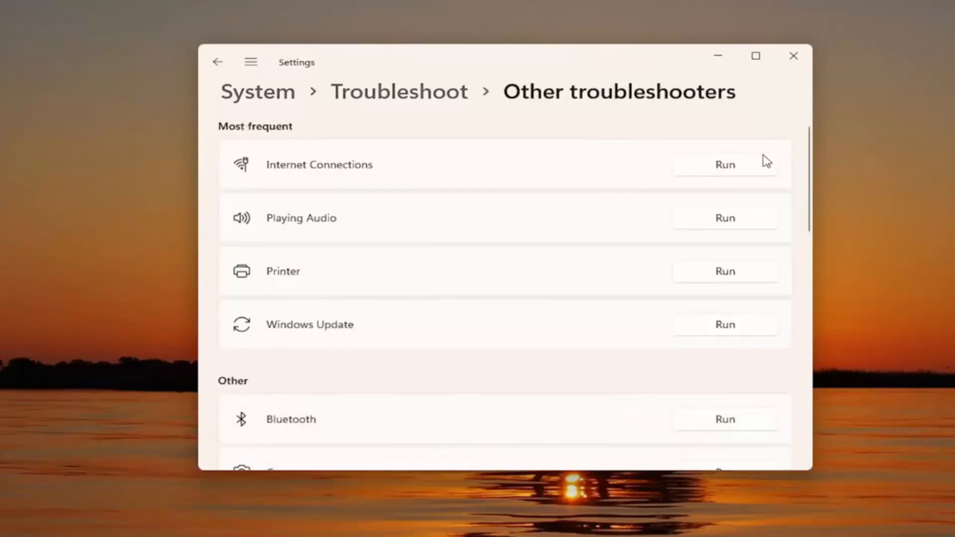
pyautogui.moveTo(730, 169)
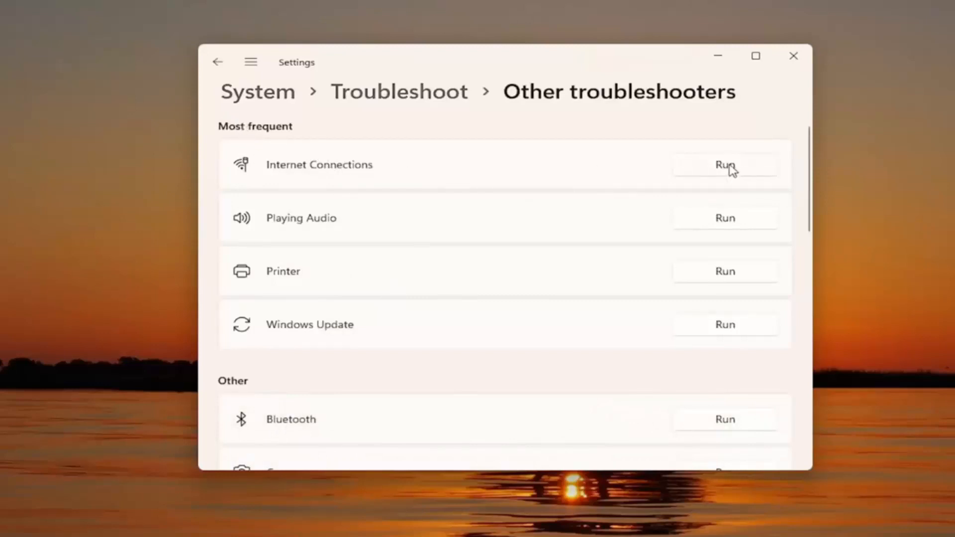
pyautogui.click(725, 164)
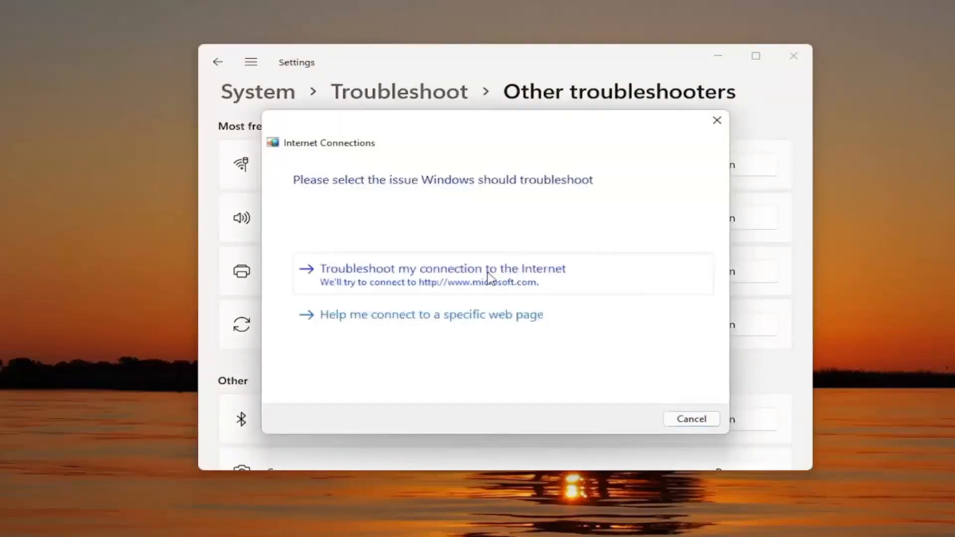
pyautogui.click(444, 268)
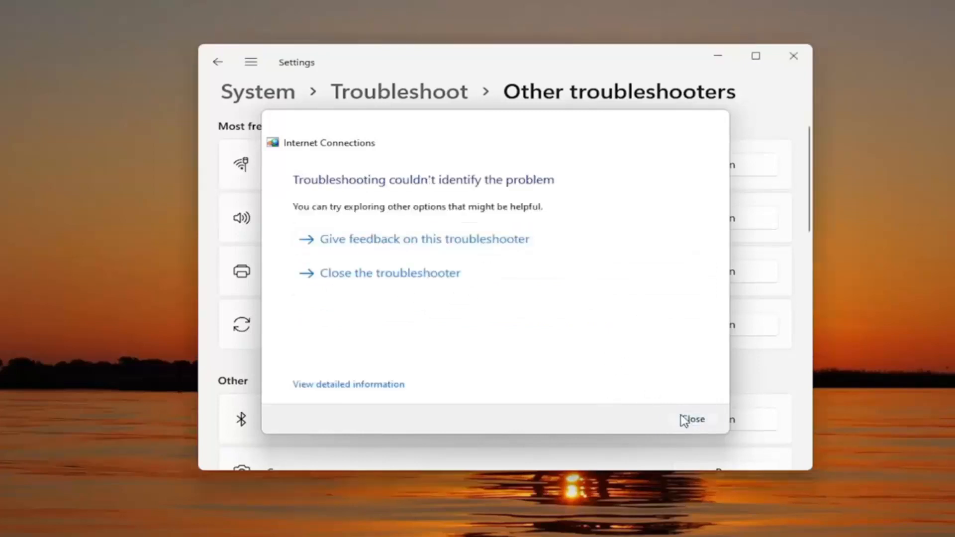
pyautogui.click(692, 419)
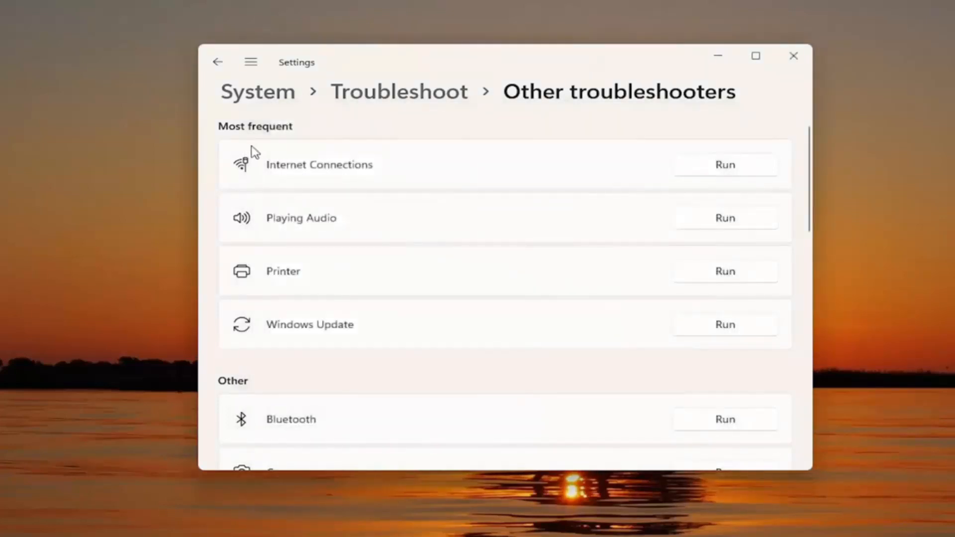
# Step: Go to Network & internet and its Advanced network settings
pyautogui.click(250, 62)
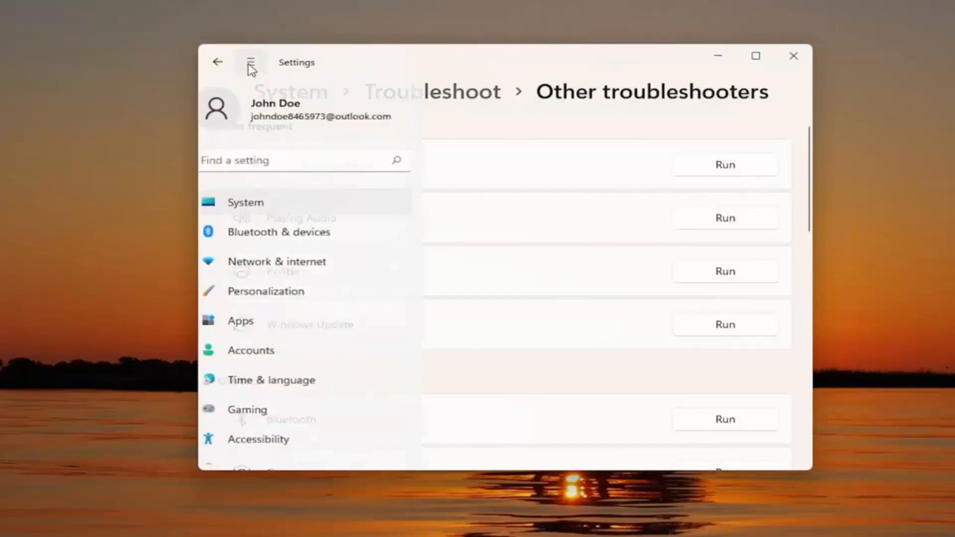
pyautogui.click(251, 62)
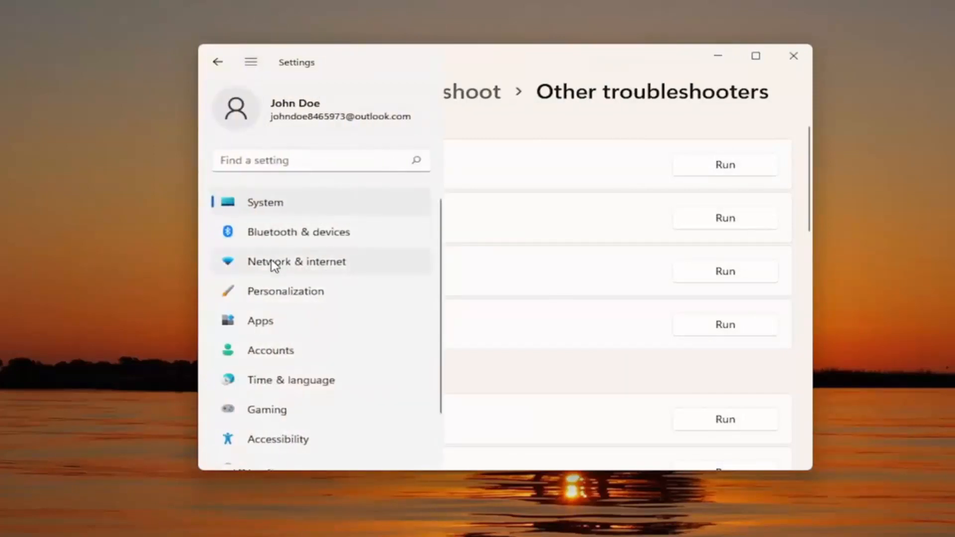
pyautogui.click(297, 262)
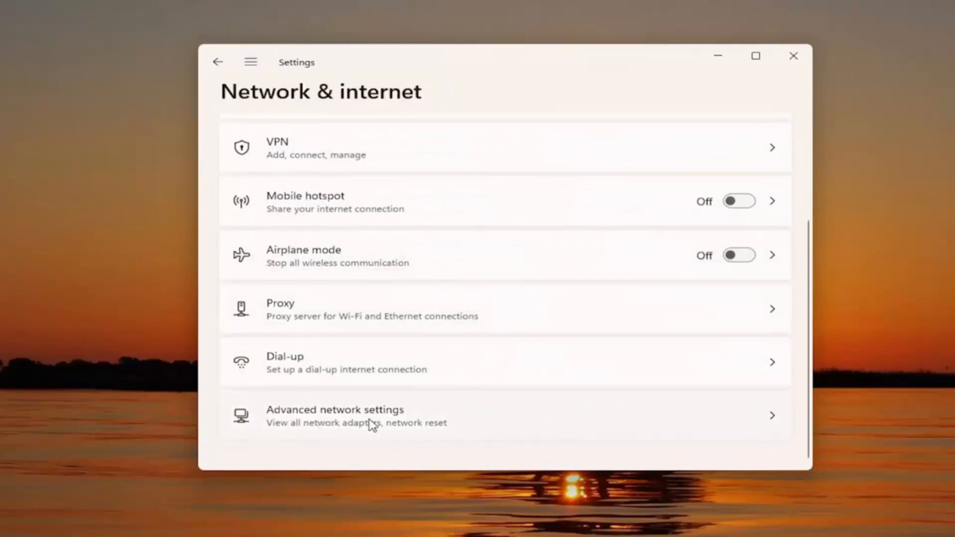
pyautogui.click(356, 416)
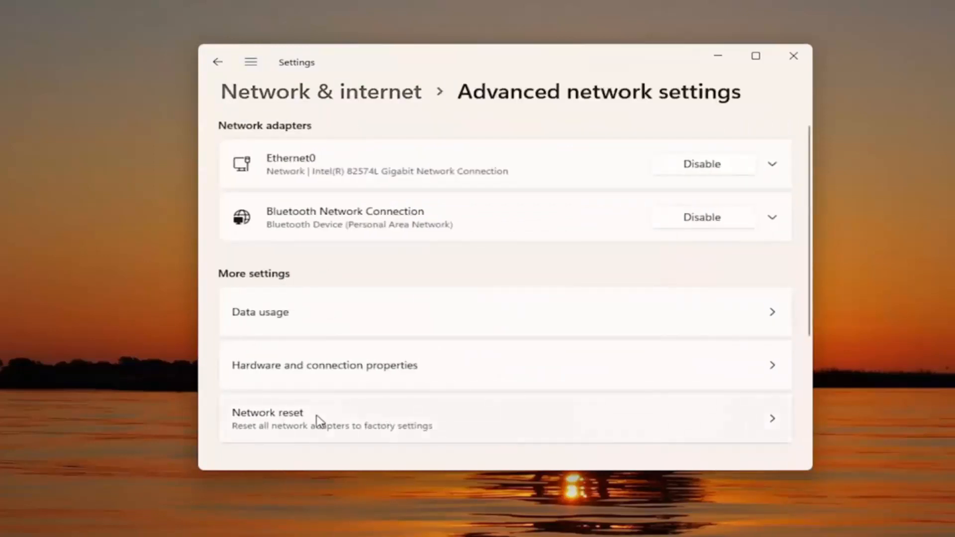
pyautogui.moveTo(361, 429)
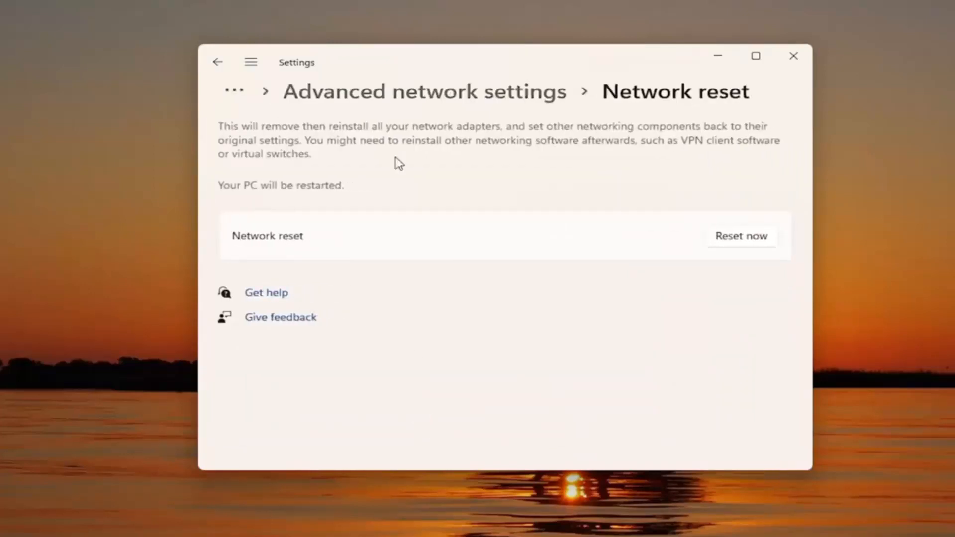
pyautogui.moveTo(397, 159)
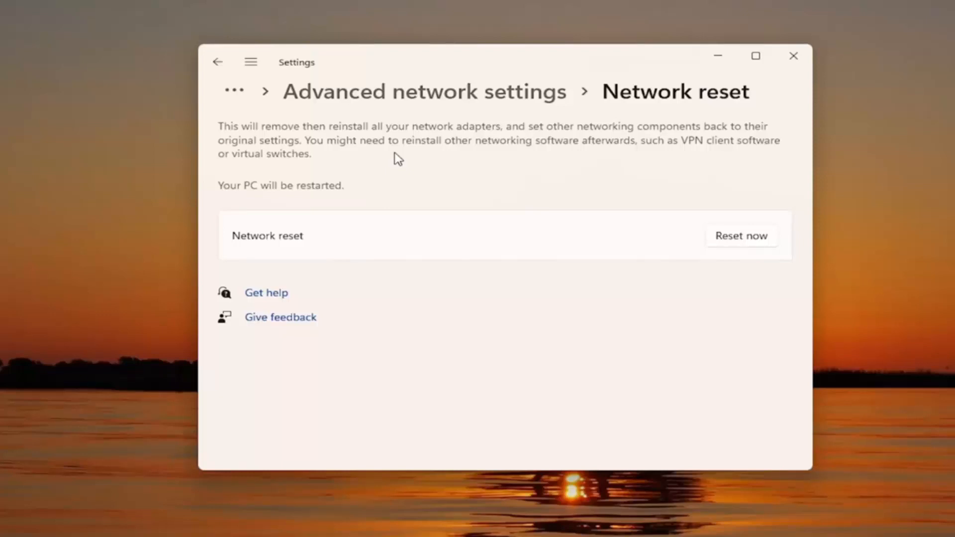
pyautogui.moveTo(754, 259)
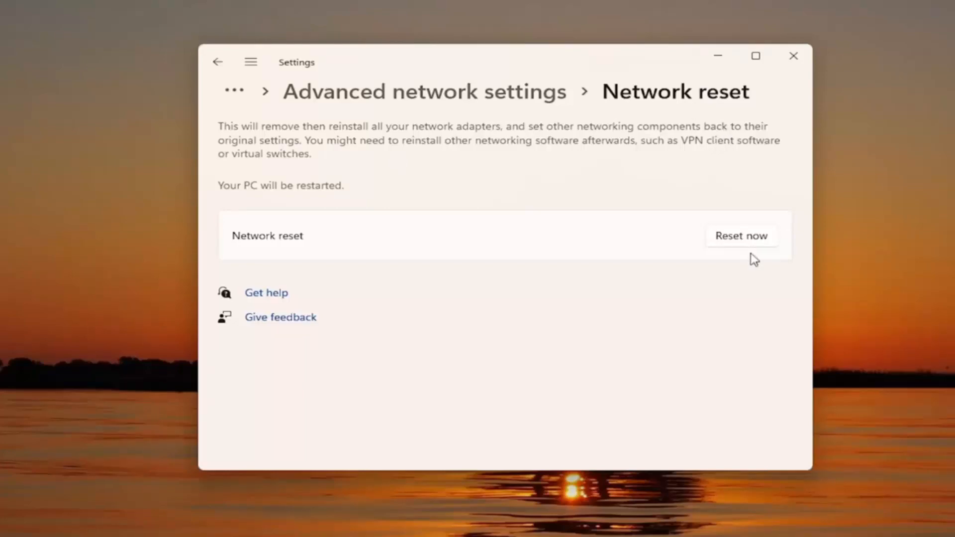
# Step: Run Network reset with Reset now, confirm Yes, and dismiss the five-minute shutdown notice
pyautogui.click(740, 235)
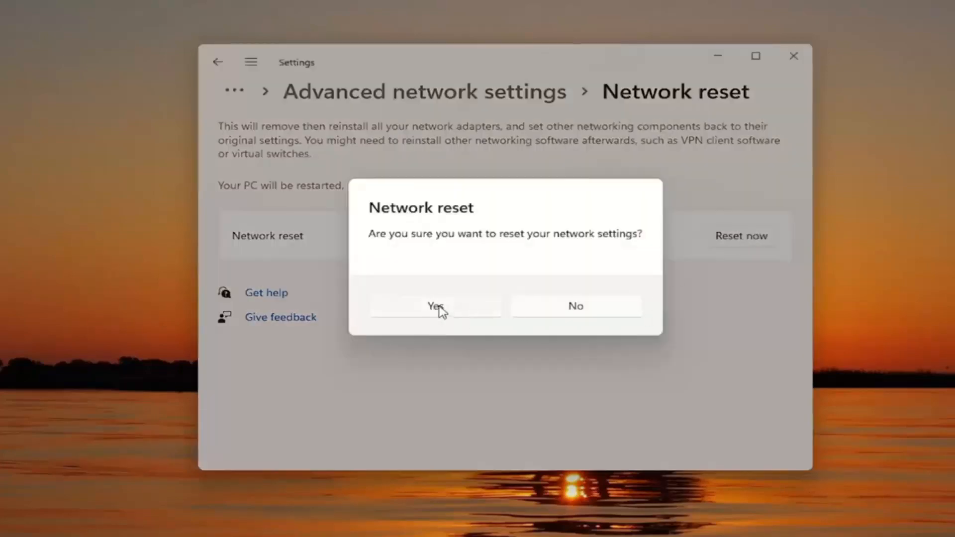
pyautogui.click(435, 306)
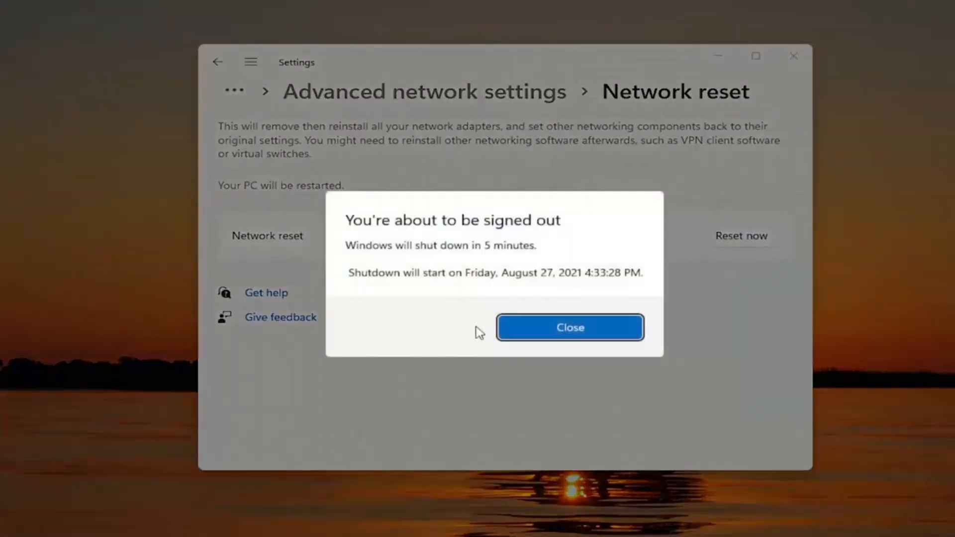
pyautogui.click(569, 328)
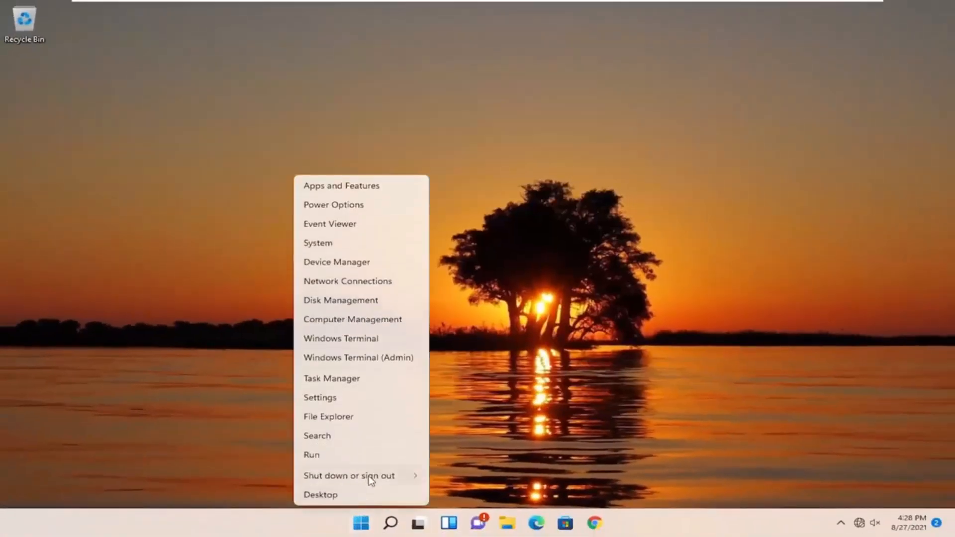
# Step: Restart the PC from the Win+X Shut down or sign out menu
pyautogui.click(349, 476)
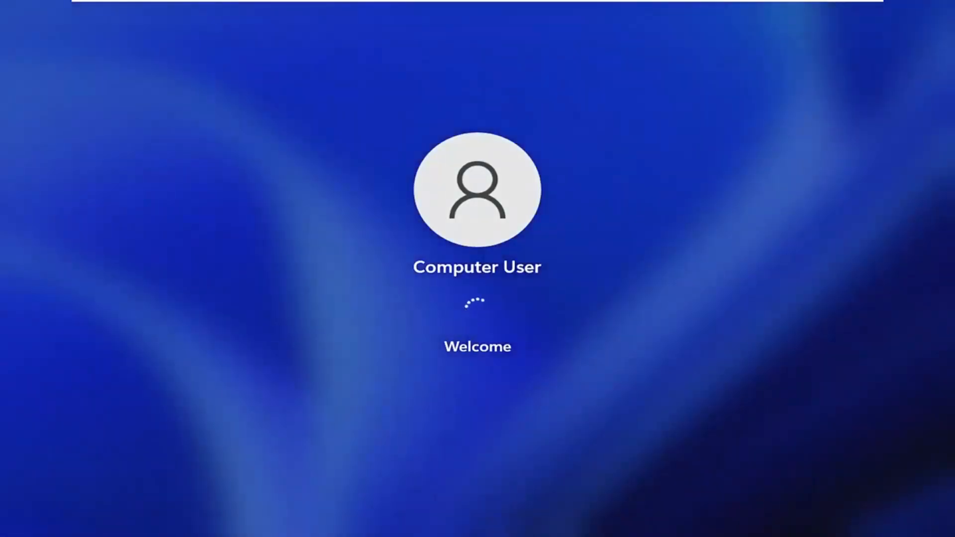